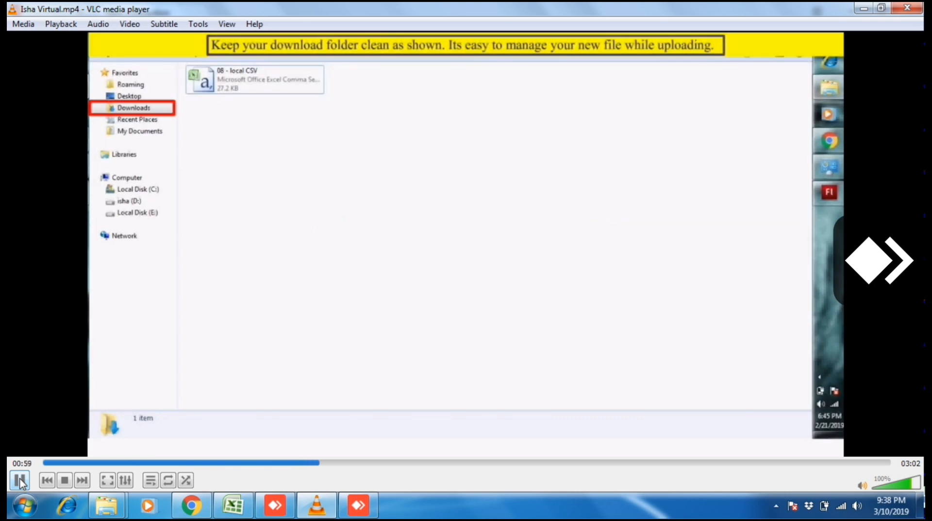
Finish the tutorial's upload-confirmation section in VLC and switch to the NOW terminal via the taskbar.
left_click(20, 479)
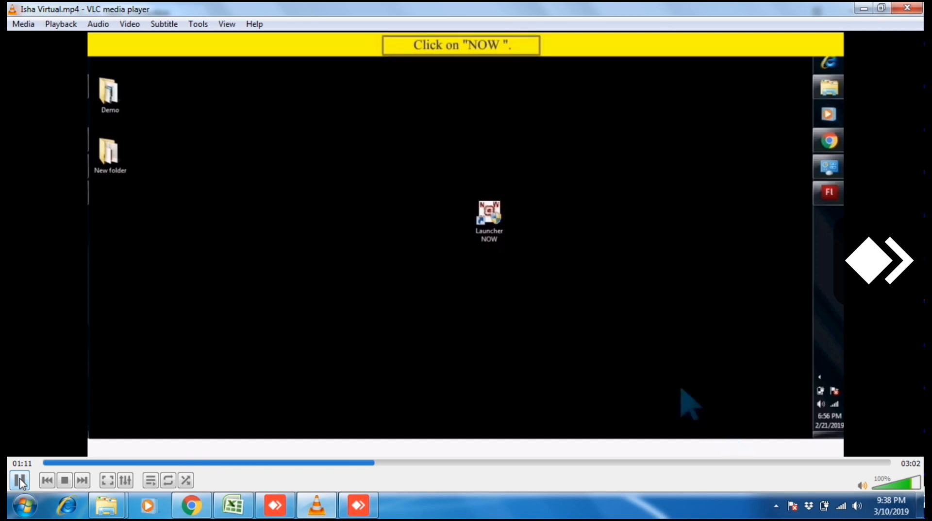
mouse_move(505, 241)
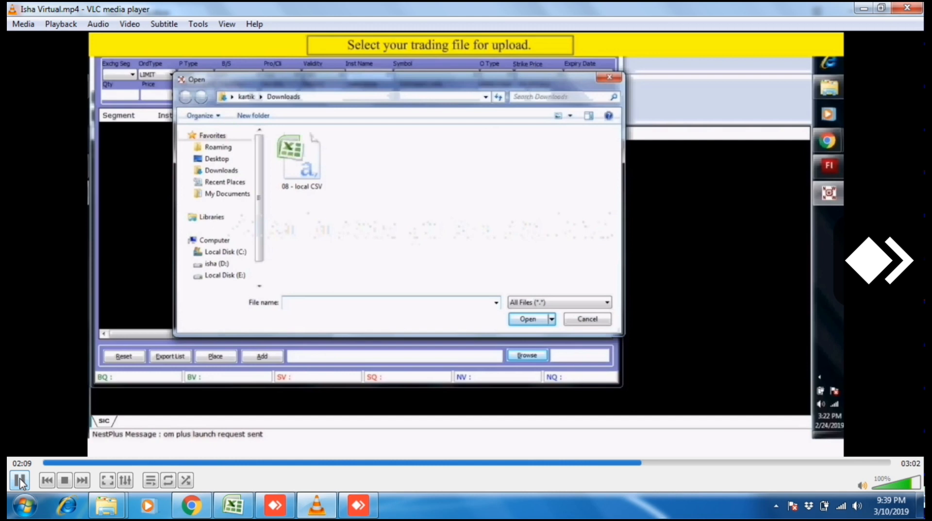
left_click(301, 157)
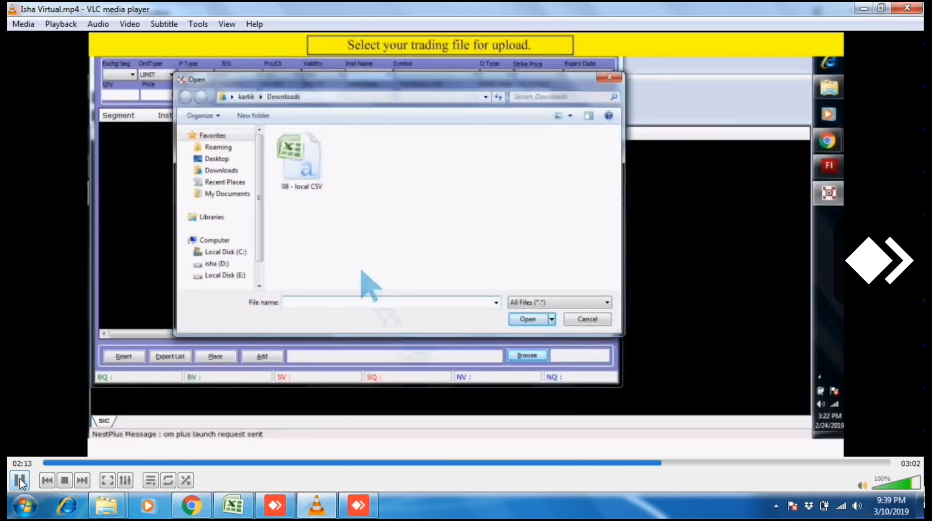
mouse_move(303, 188)
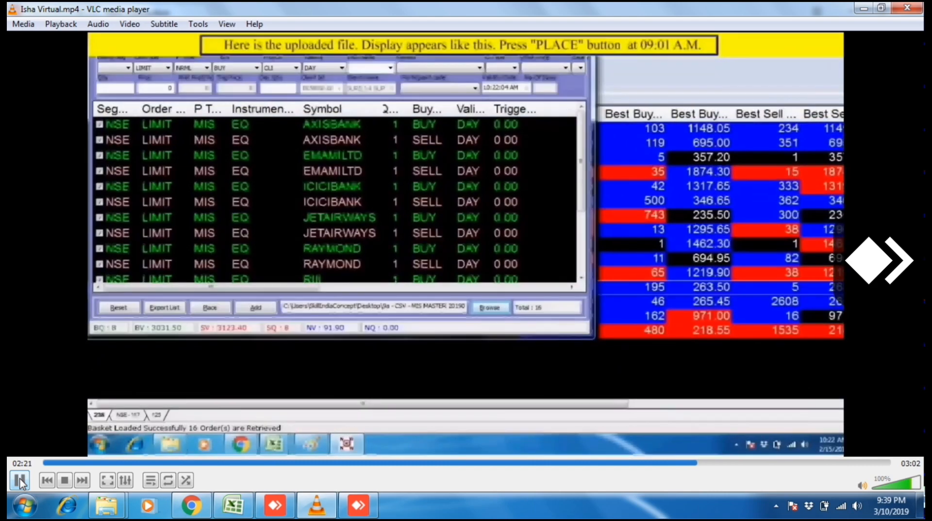
left_click(210, 307)
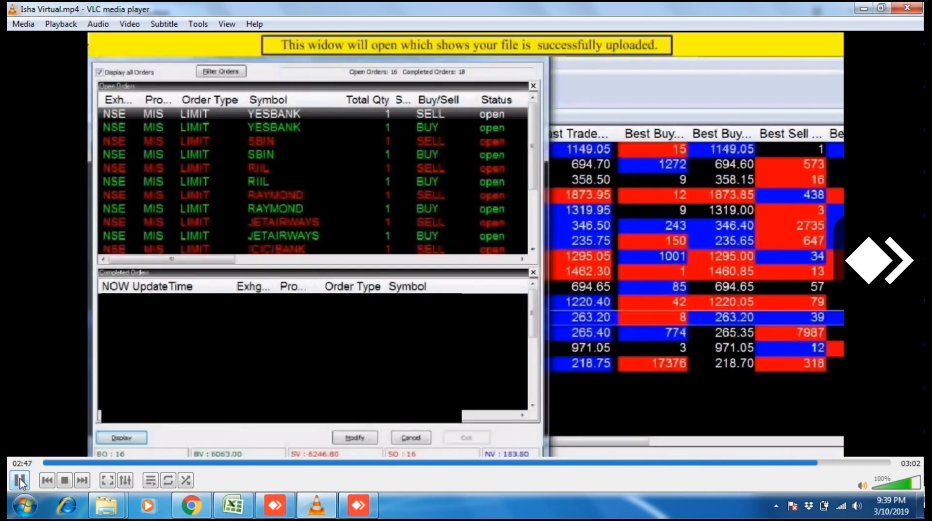
left_click(19, 480)
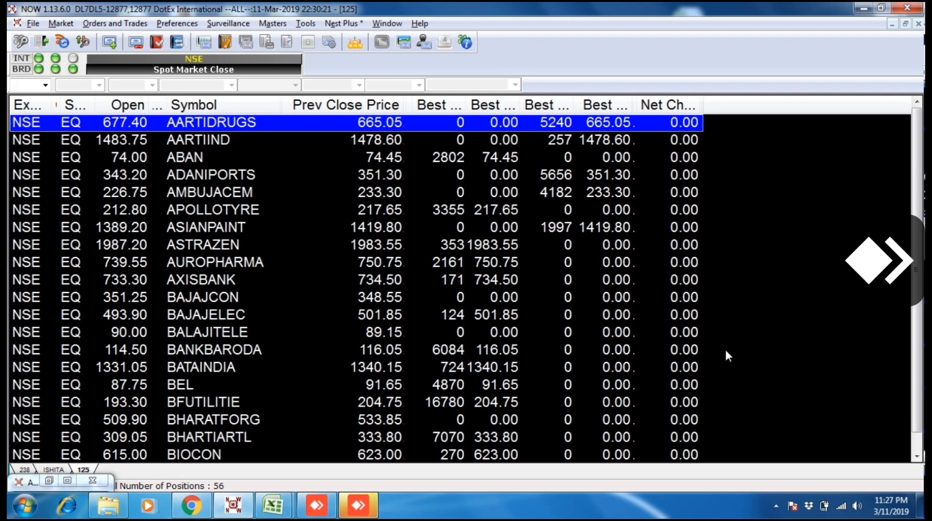
Load the 56 MIS positions in Admin Positions and sort by Realized profit, biggest loss first.
left_click(892, 504)
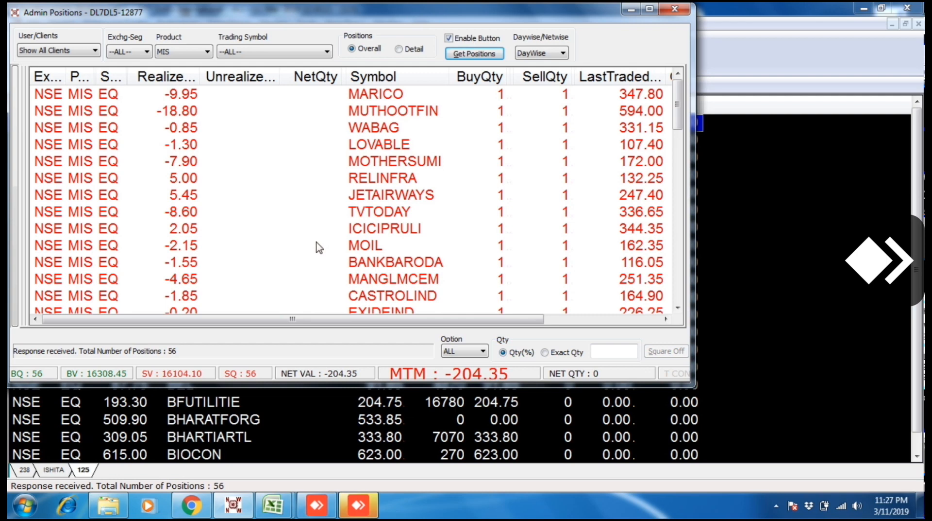
left_click(474, 54)
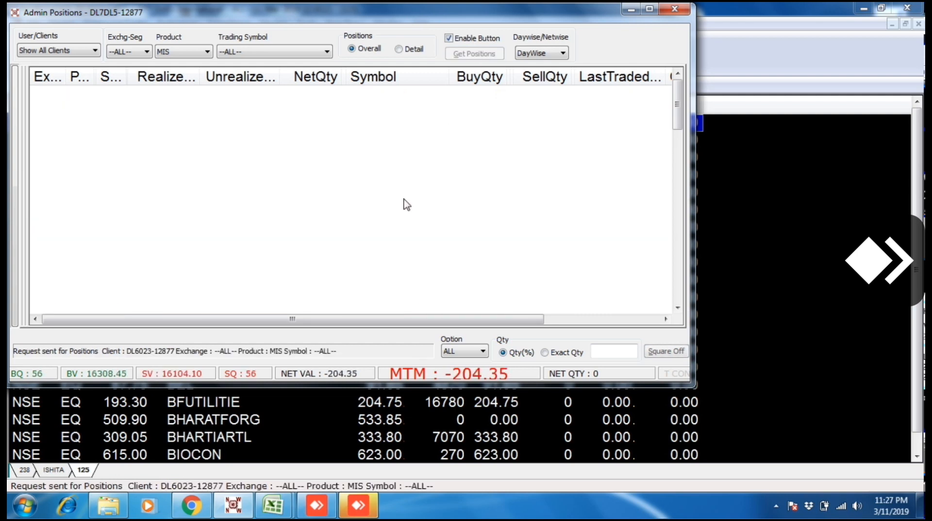
left_click(474, 54)
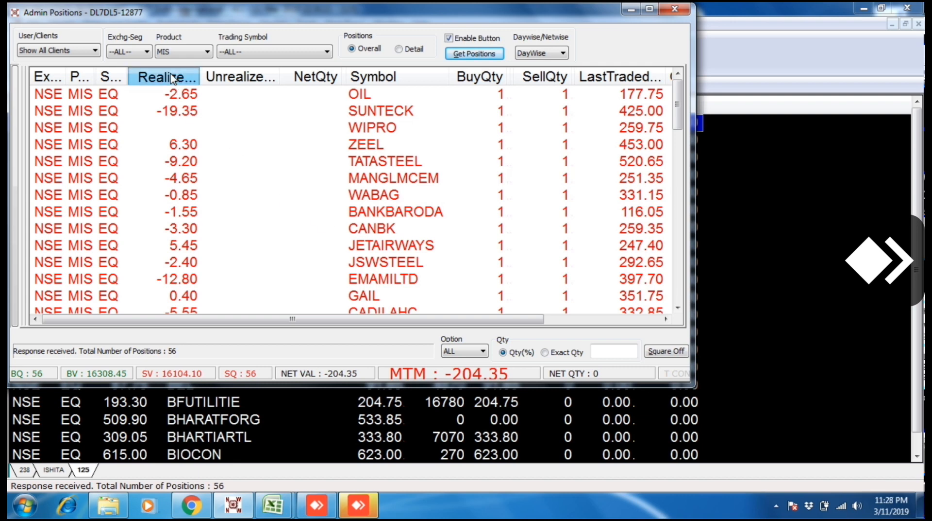
left_click(165, 76)
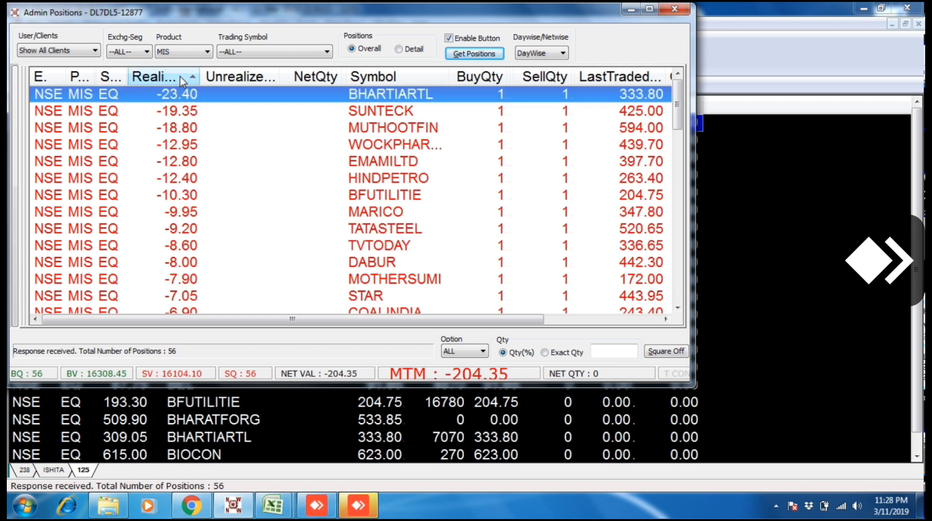
mouse_move(196, 131)
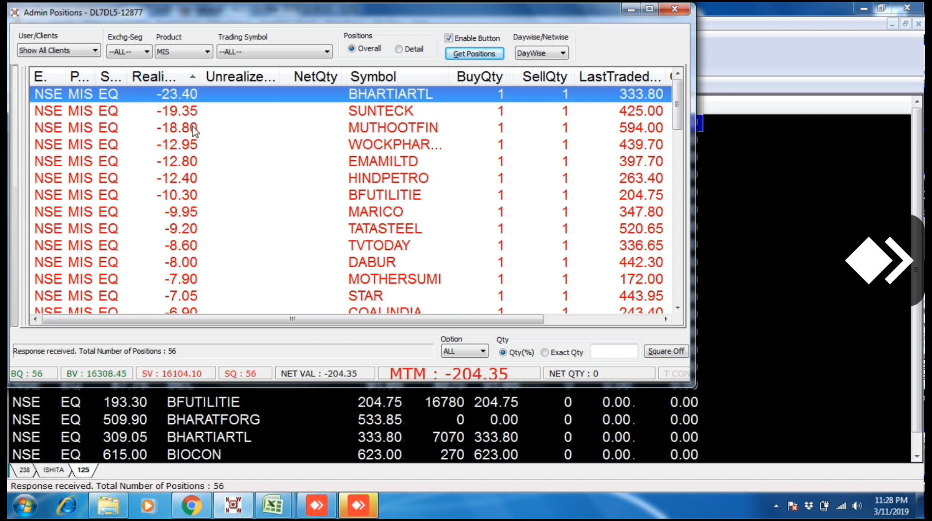
Sort positions by biggest realized gain first, review down to BHARTIARTL at −23.40, then minimise the window.
left_click(155, 75)
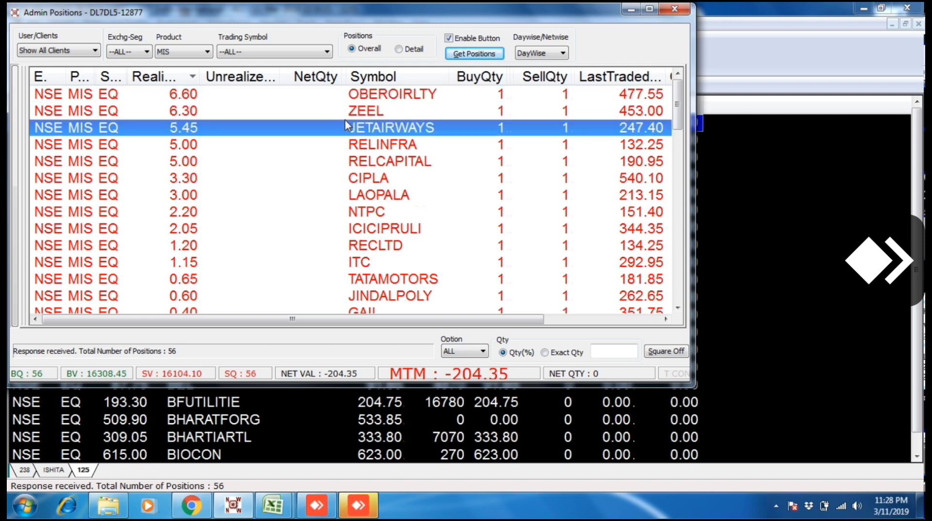
scroll("down", 3)
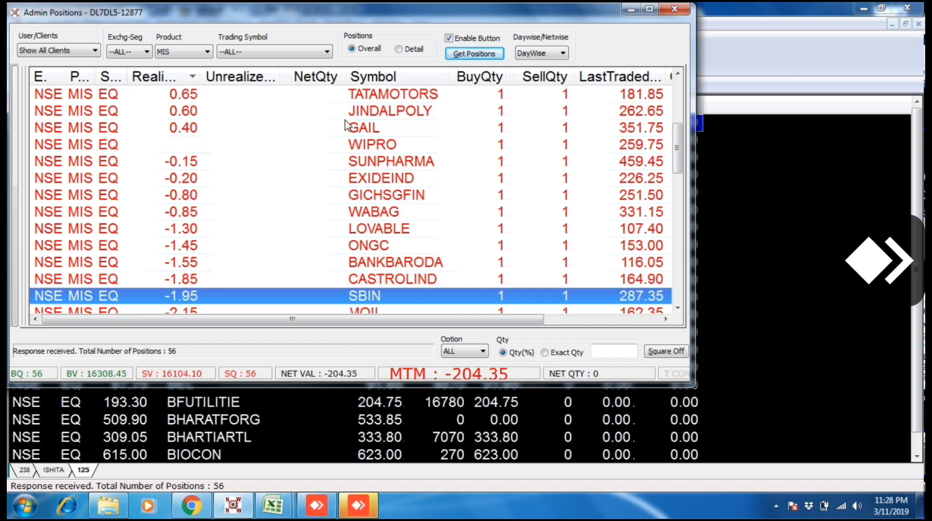
scroll("down", 3)
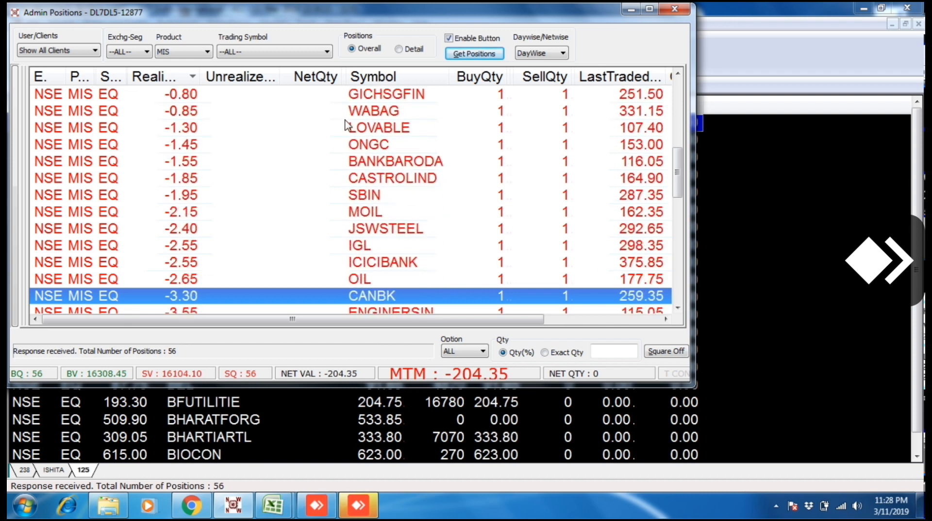
scroll("down", 3)
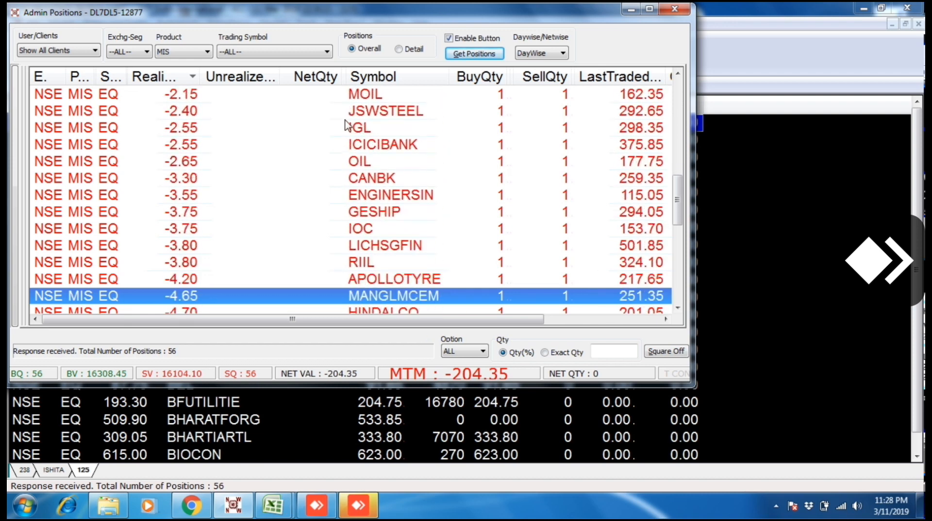
scroll("down", 3)
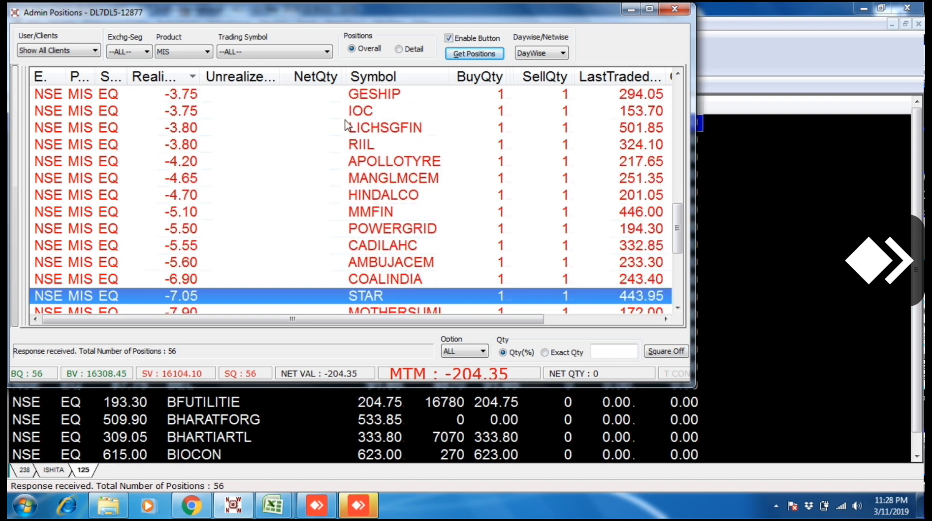
scroll("down", 3)
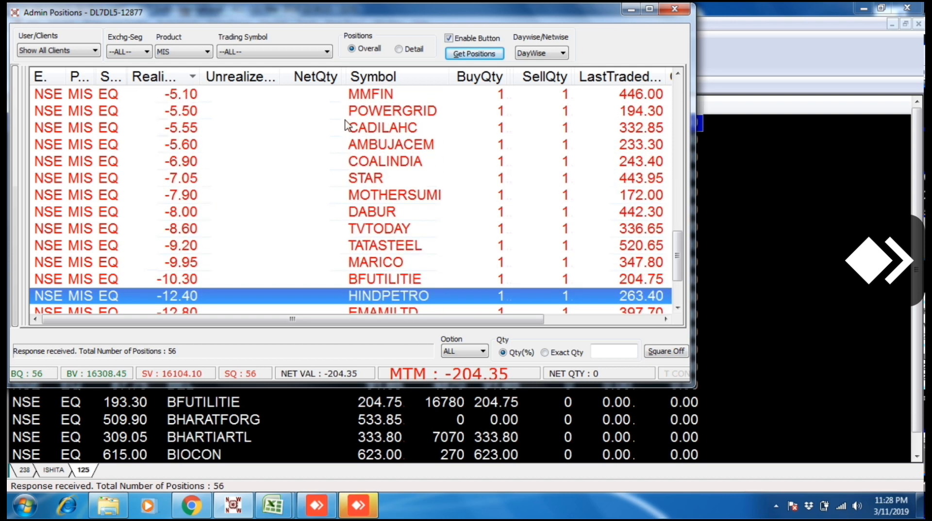
scroll("down", 3)
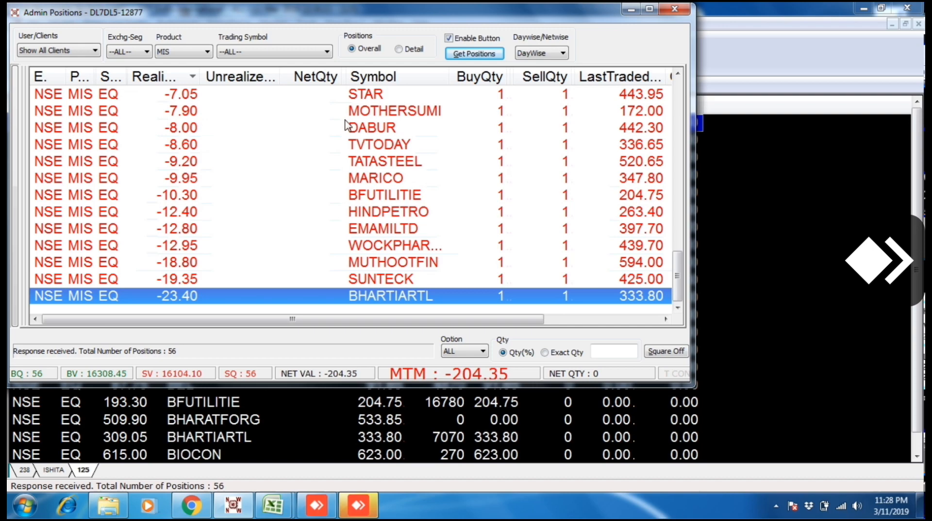
mouse_move(632, 10)
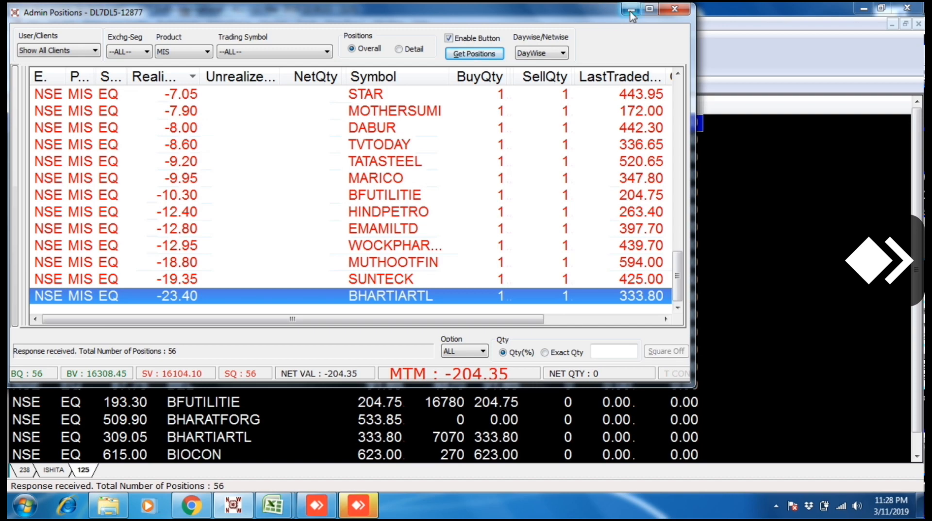
left_click(631, 9)
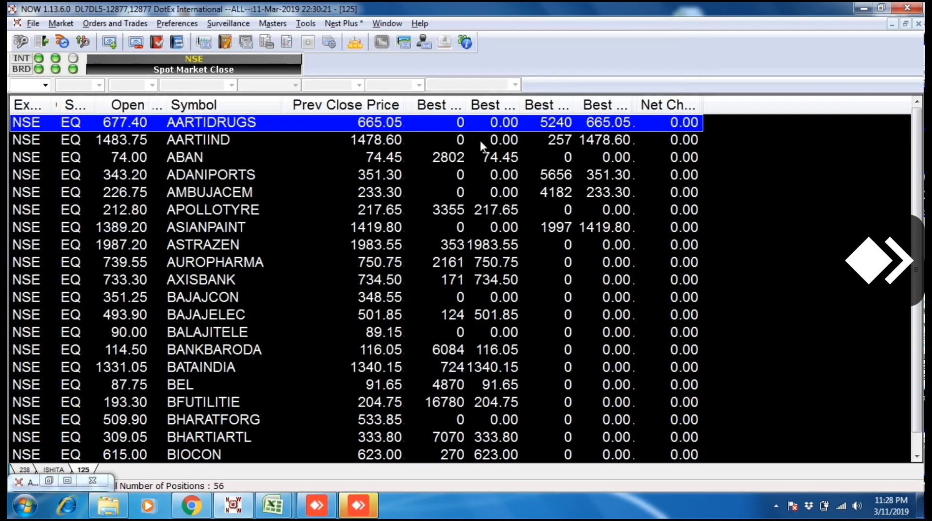